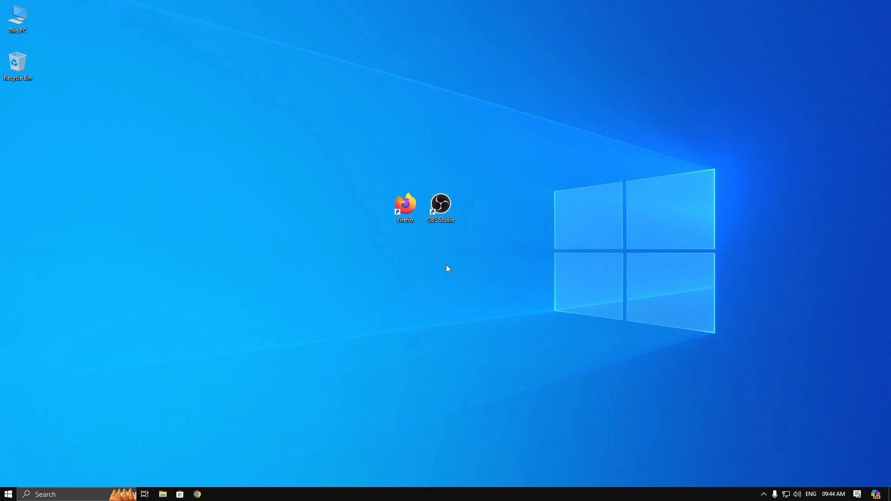
Launch Registry Editor from a 're' Windows search and approve the UAC prompt
type("re")
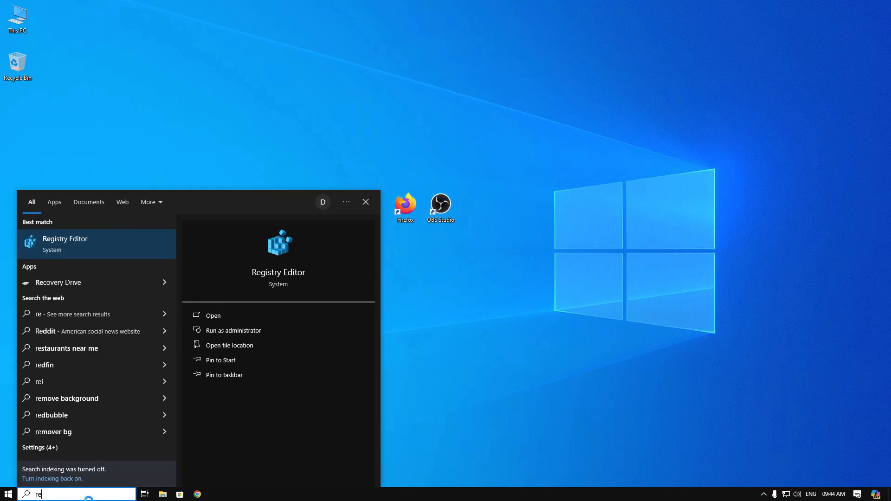
left_click(234, 330)
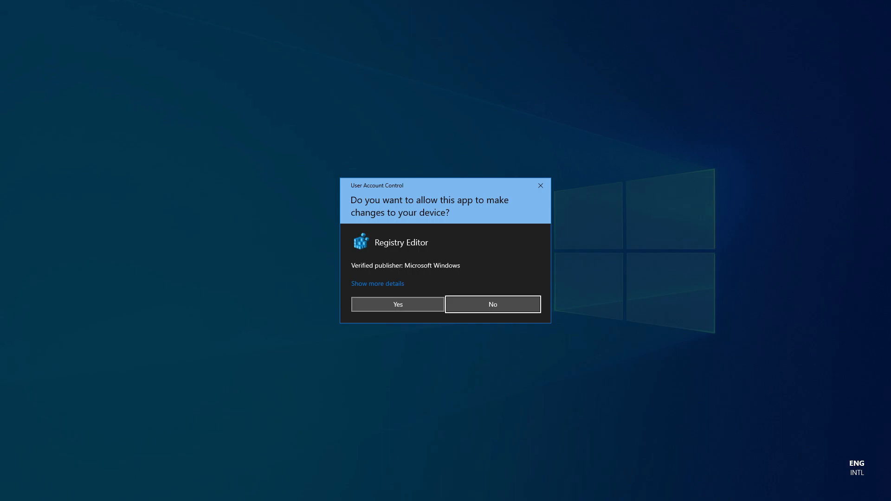
left_click(397, 304)
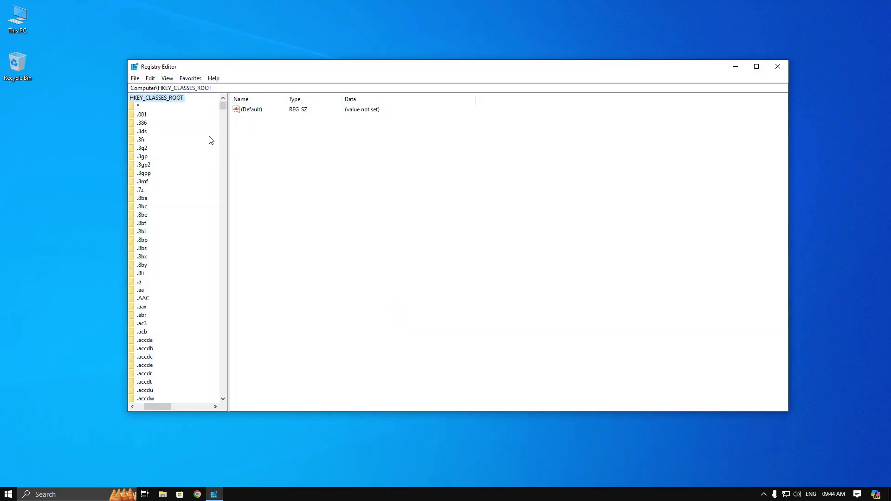
mouse_move(362, 210)
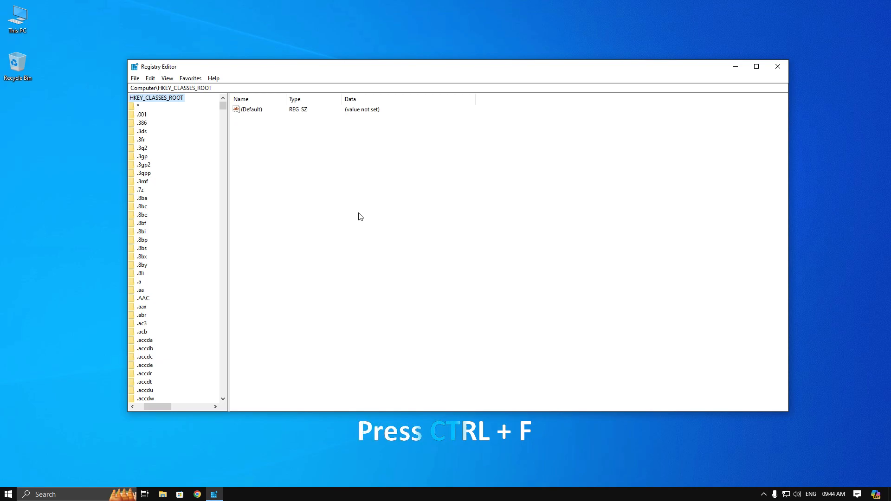
Search the registry for 'obs virtual camera' to locate its FriendlyName value
key("ctrl+f")
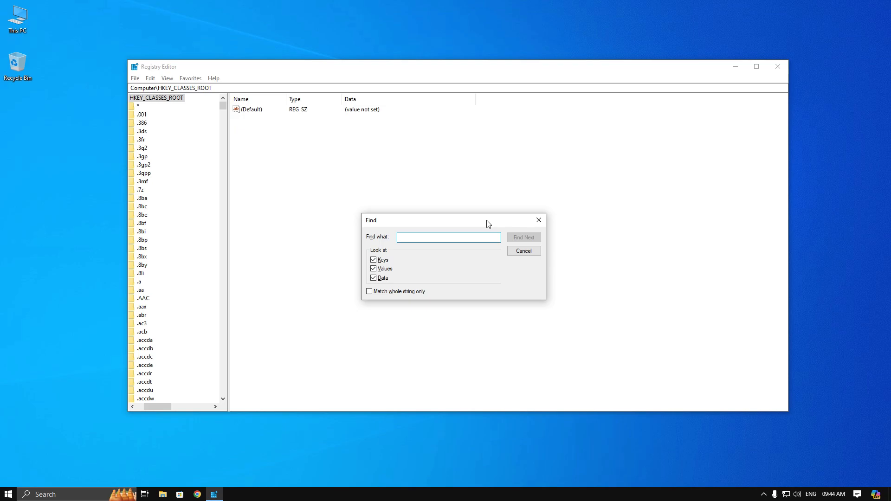
type("obs virtual")
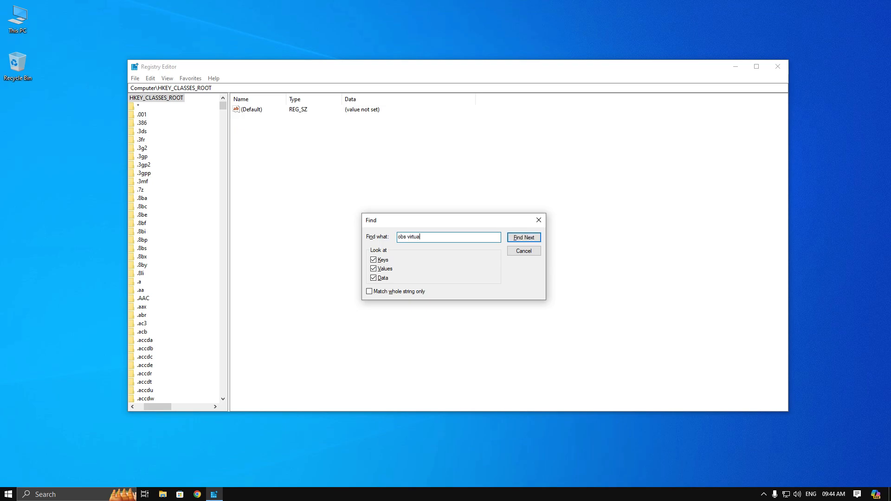
type("camera")
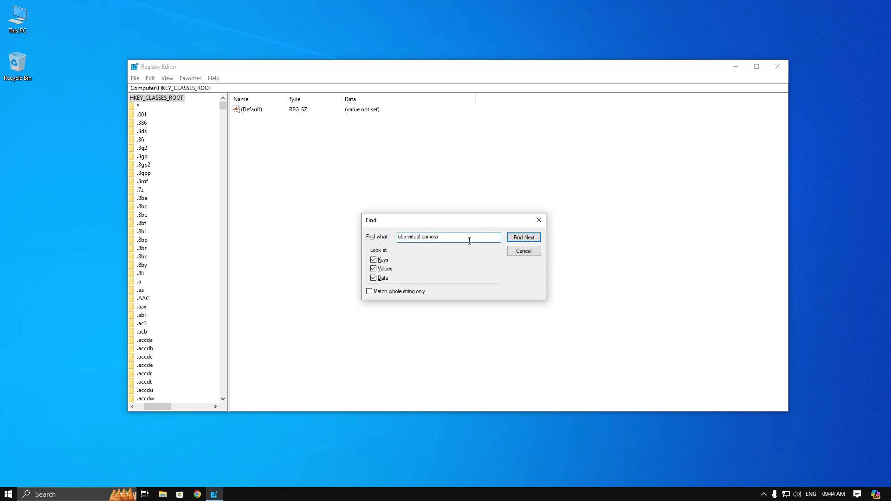
left_click(523, 237)
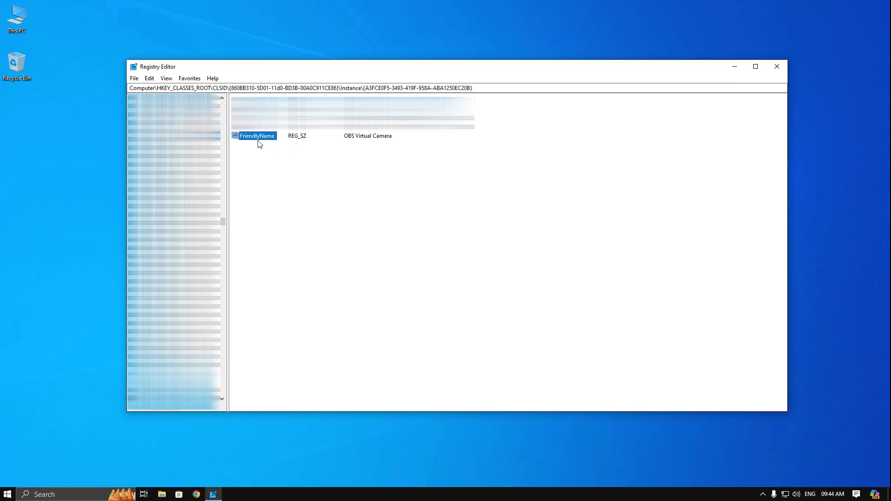
mouse_move(276, 137)
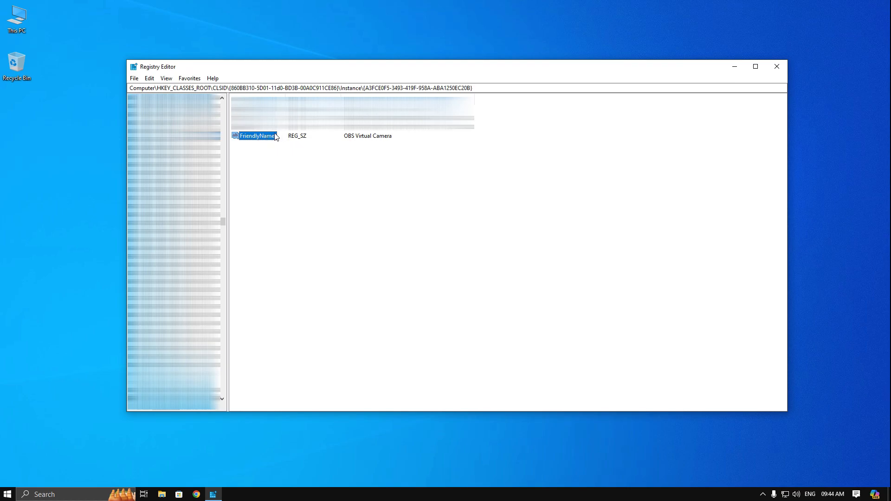
Change the FriendlyName value data from OBS Virtual Camera to 'Logitech Q400'
double_click(256, 135)
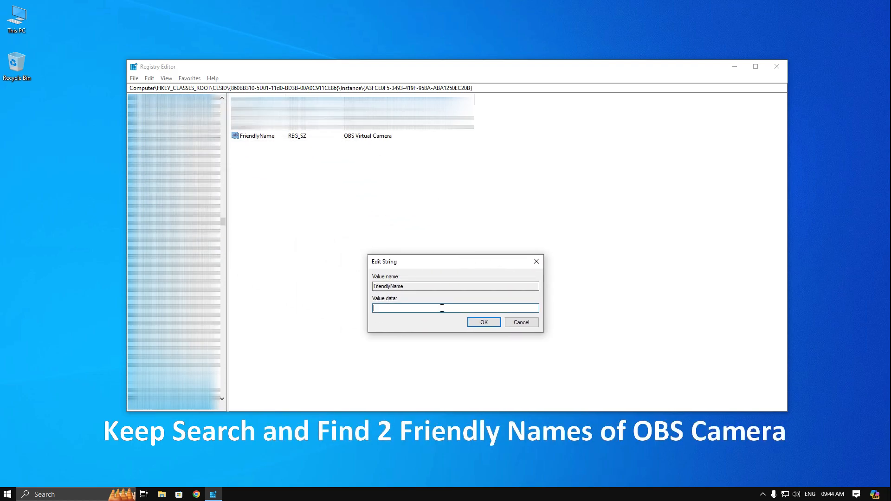
type("Logite")
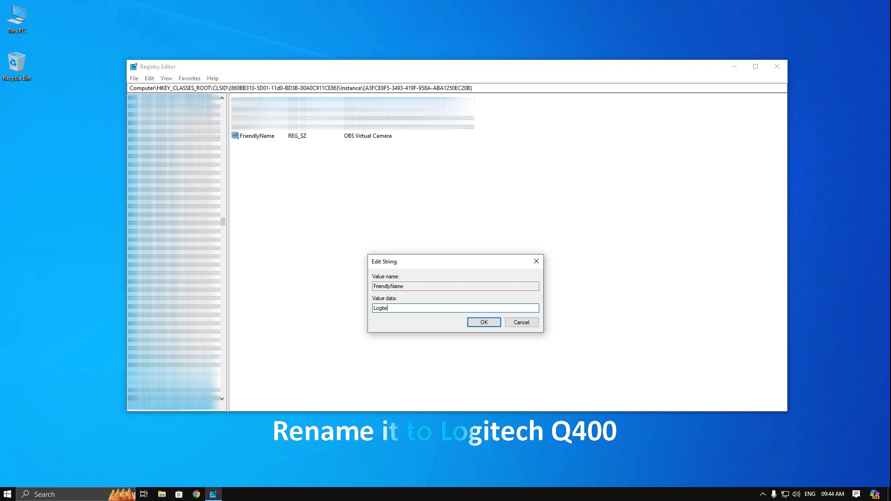
type("ch")
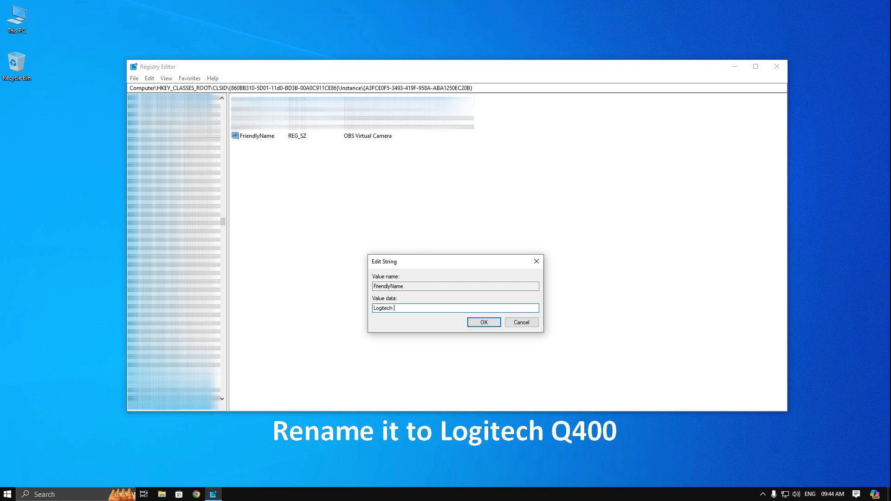
type("Q400")
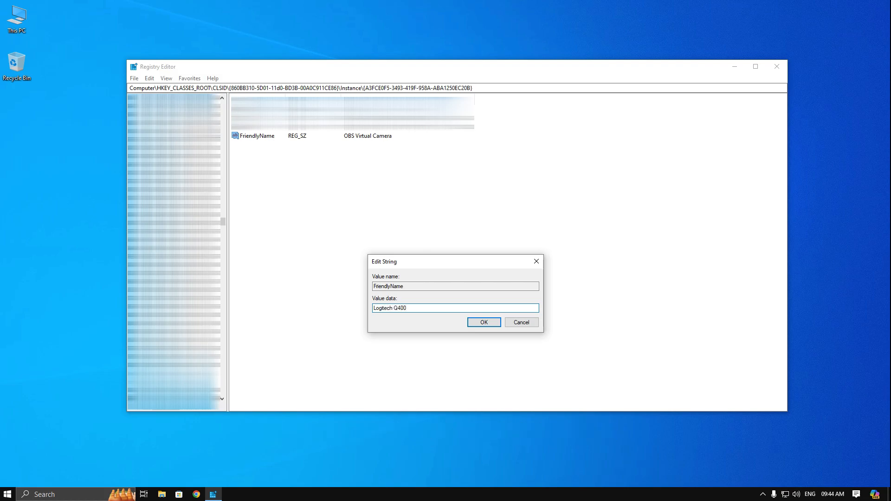
triple_click(454, 307)
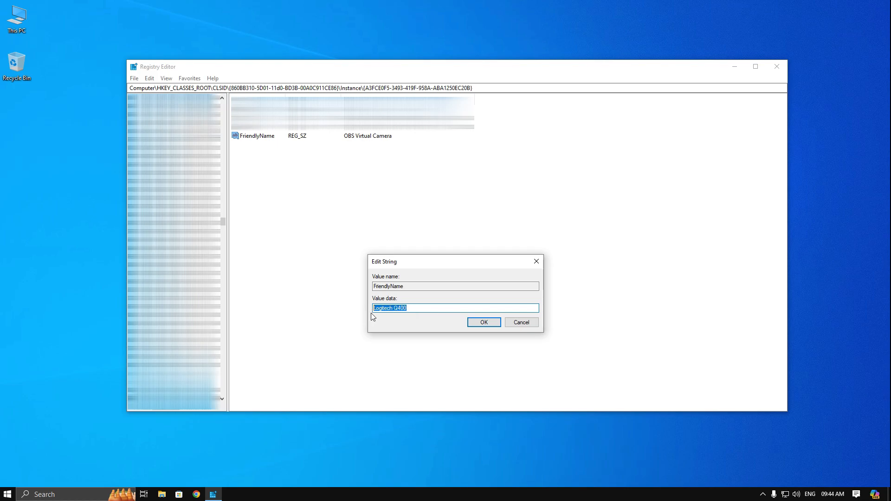
mouse_move(484, 322)
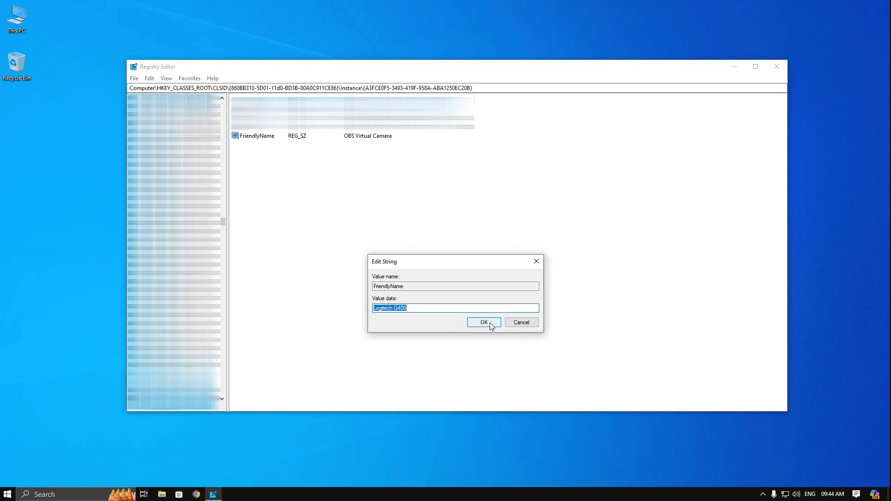
left_click(482, 322)
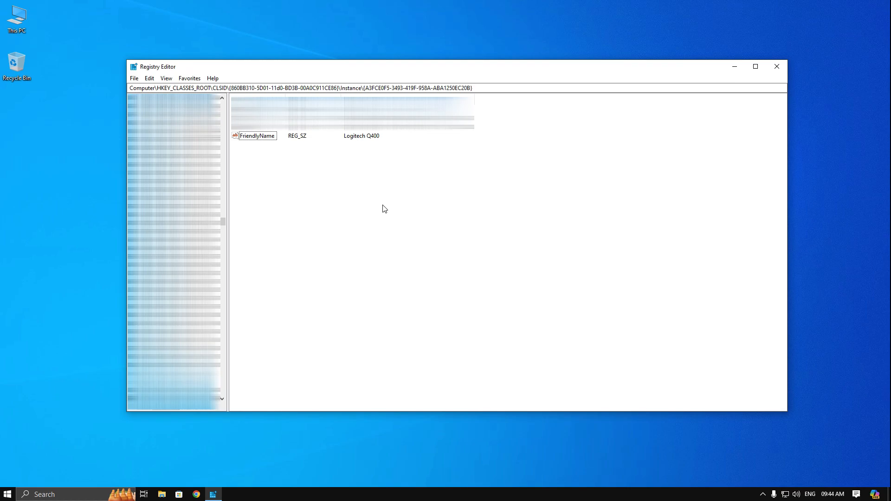
double_click(256, 135)
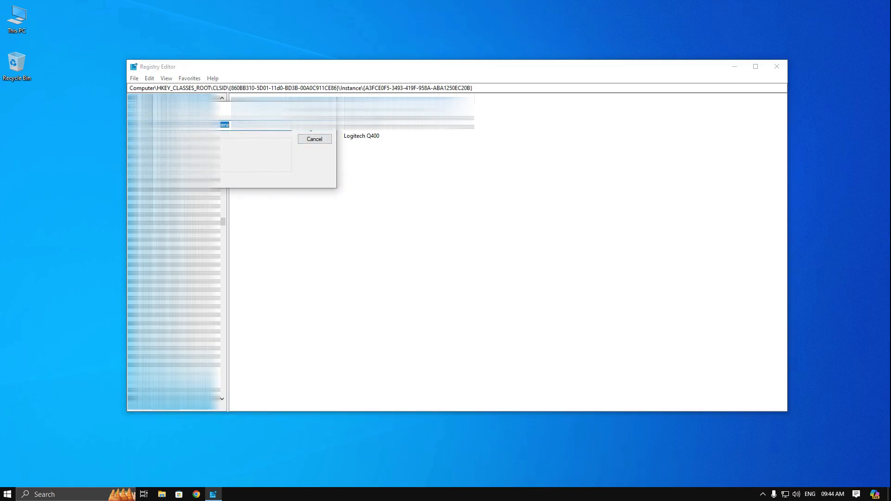
Set the second WOW6432Node FriendlyName to 'Logitech Q400' and close Registry Editor
left_click(314, 139)
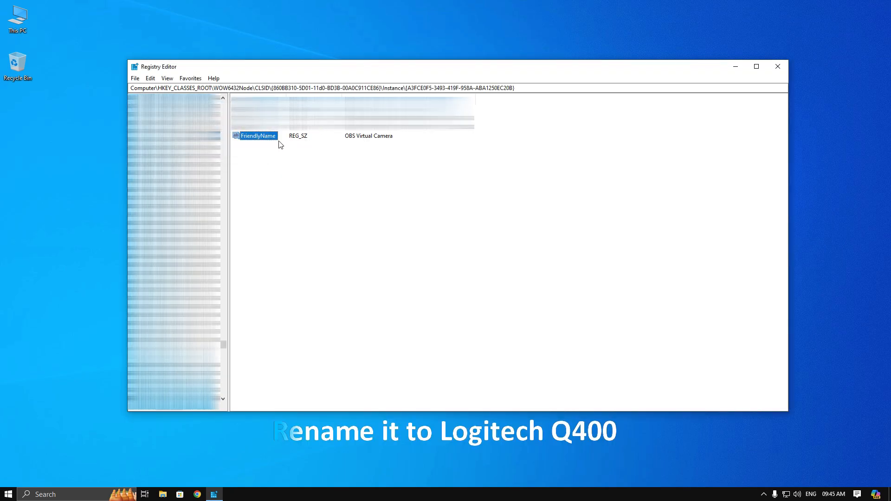
double_click(256, 135)
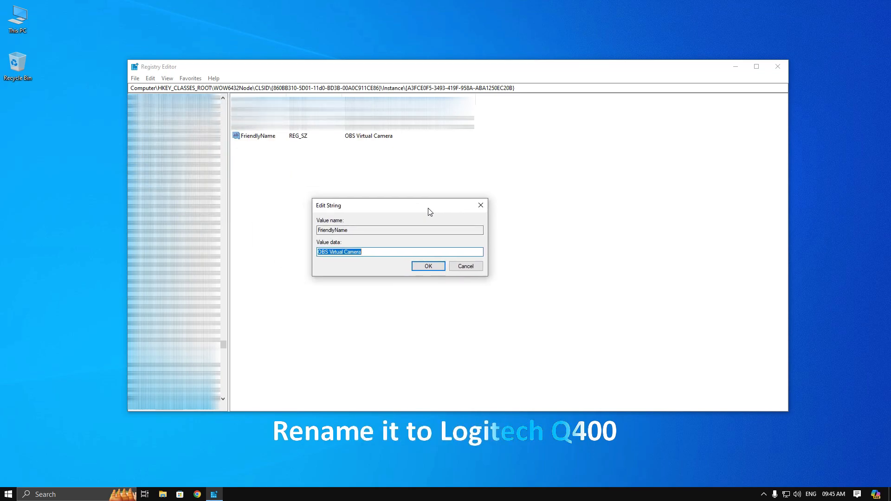
type("Logitech Q400")
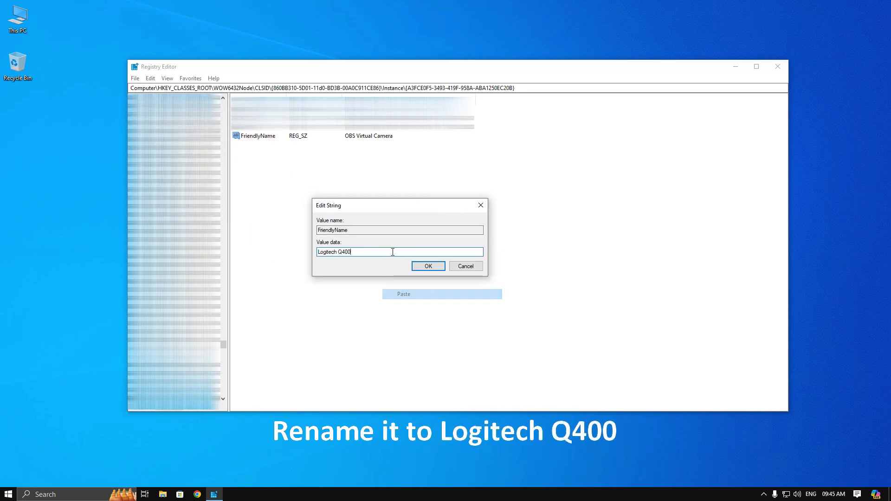
left_click(428, 266)
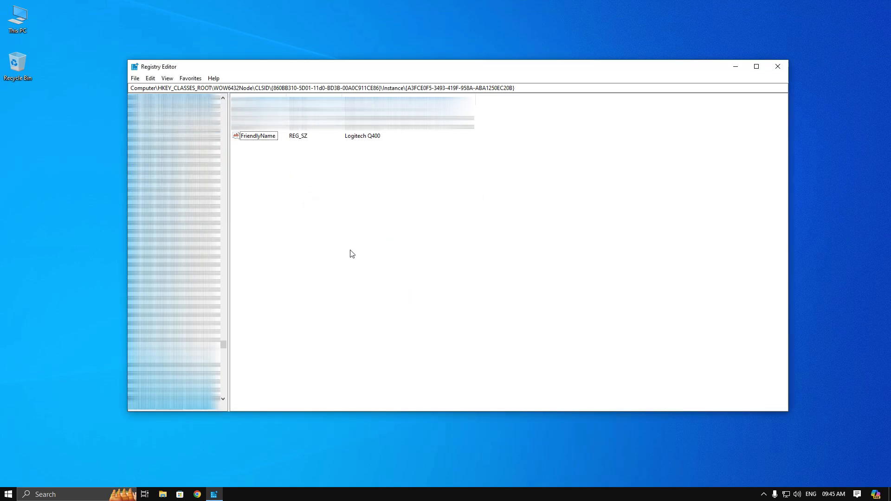
mouse_move(777, 67)
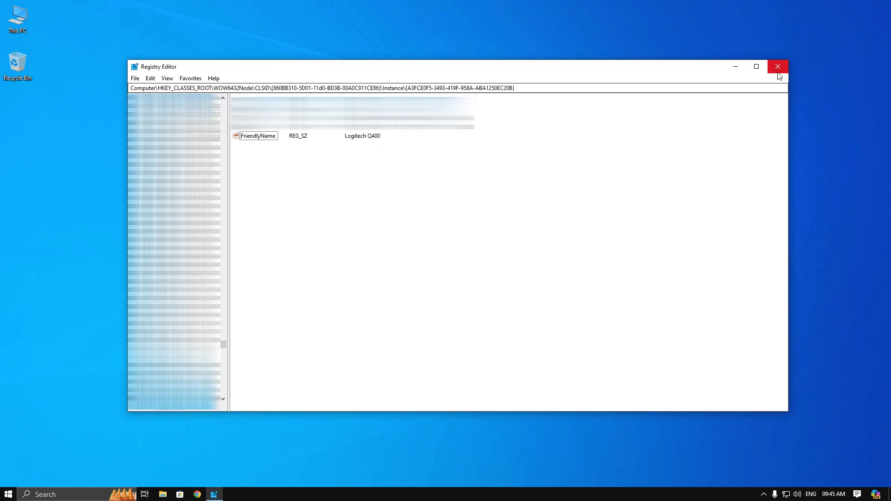
left_click(777, 66)
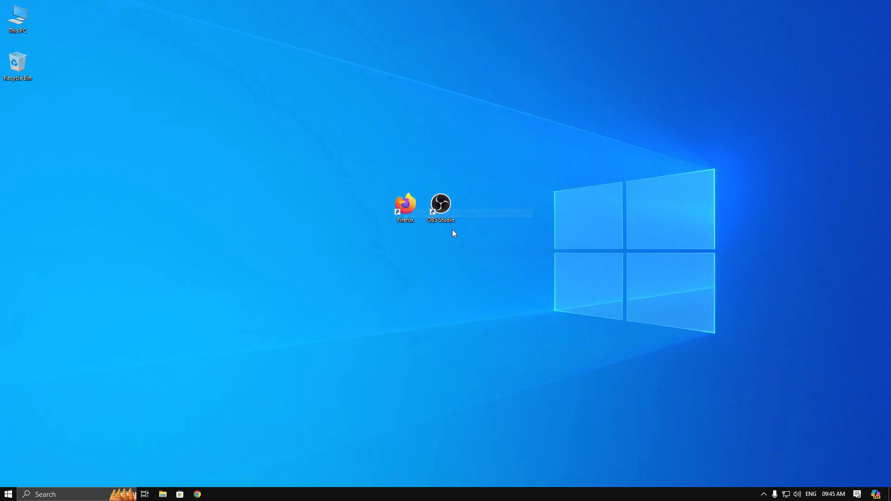
mouse_move(441, 206)
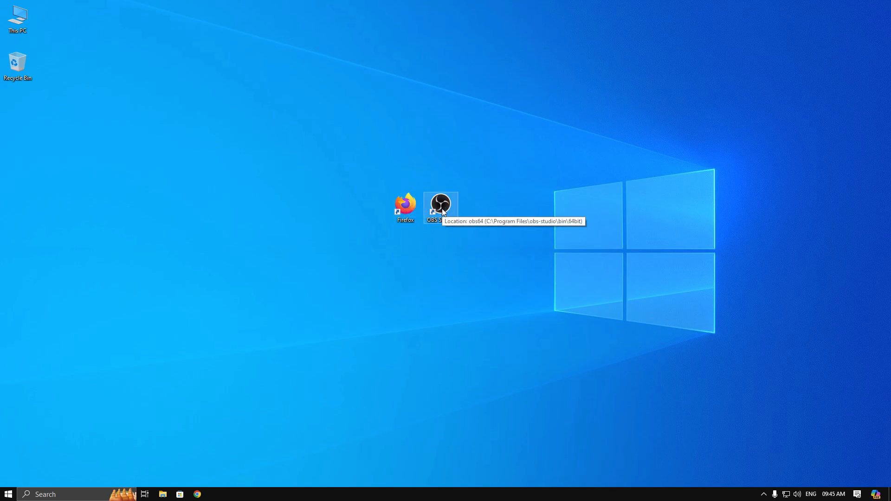
Launch OBS Studio and add a Colour Source with a chosen colour to the scene
double_click(440, 205)
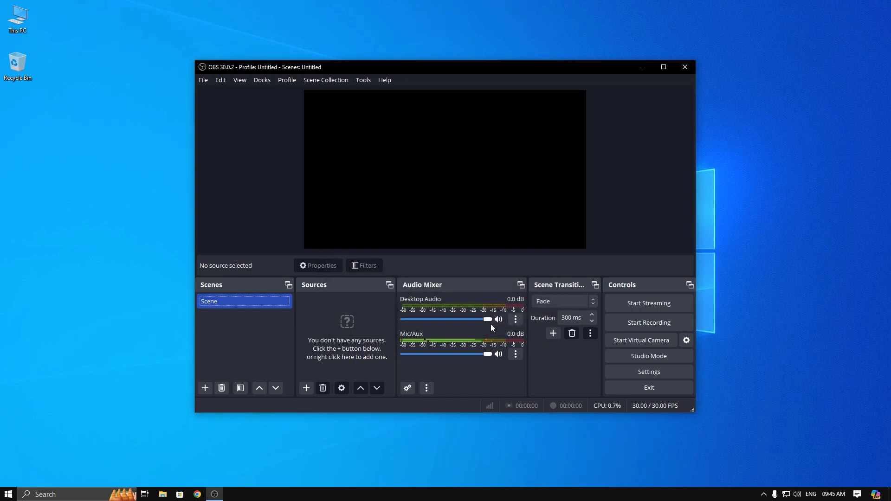
left_click(306, 387)
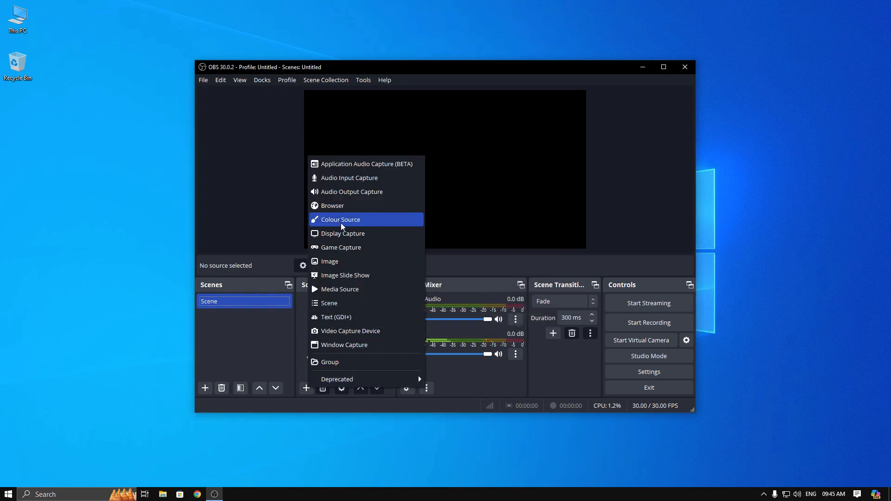
left_click(340, 219)
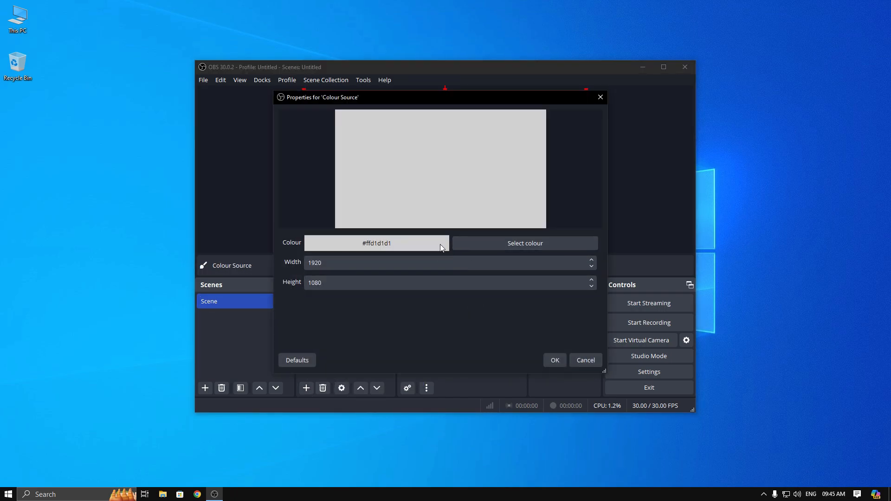
left_click(554, 360)
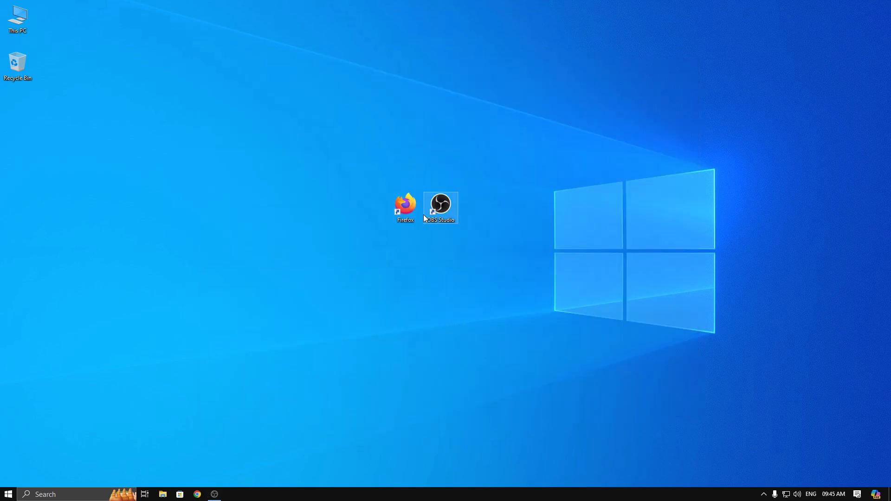
Grant OmeTV in Firefox camera and microphone access and select Logitech Q400 as webcam
double_click(405, 207)
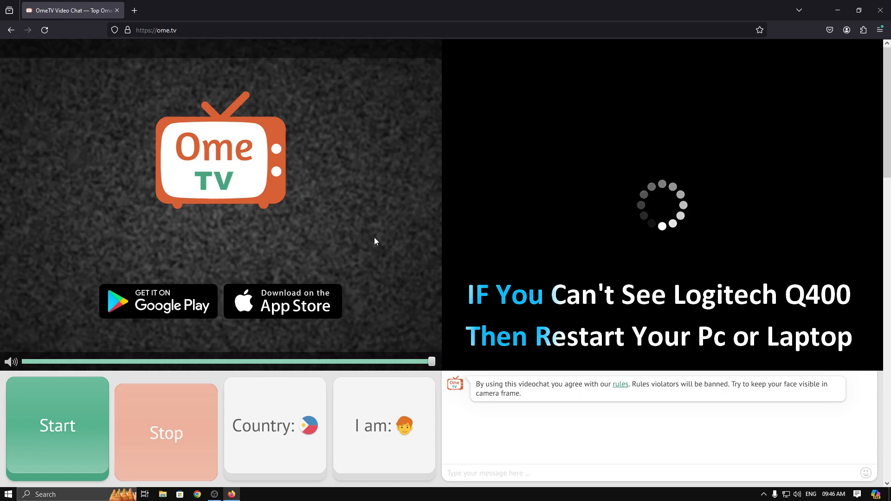
left_click(56, 425)
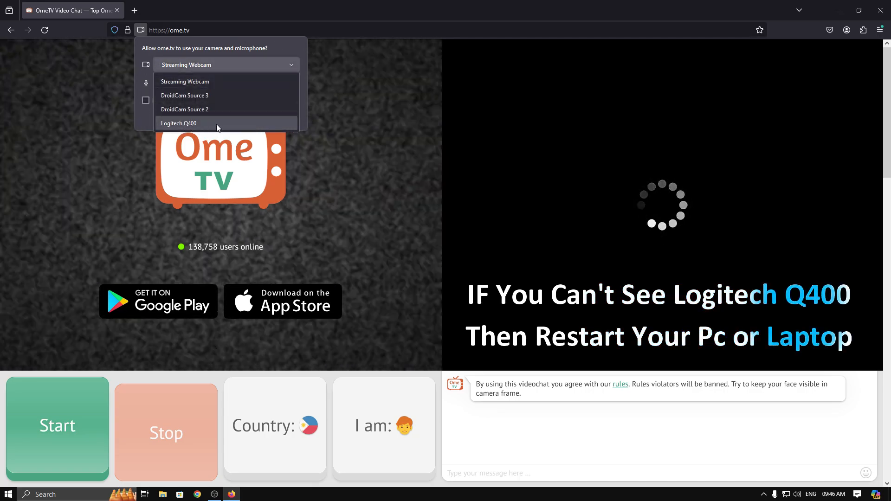
left_click(179, 123)
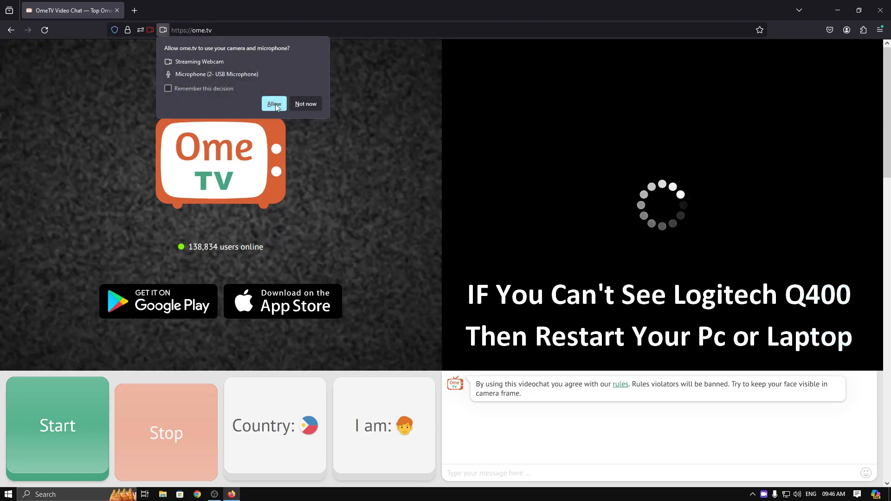
left_click(273, 103)
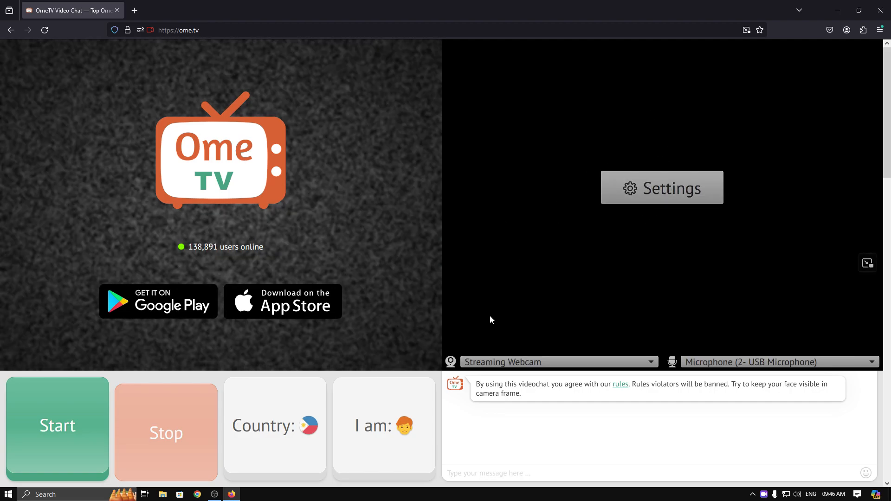
mouse_move(502, 328)
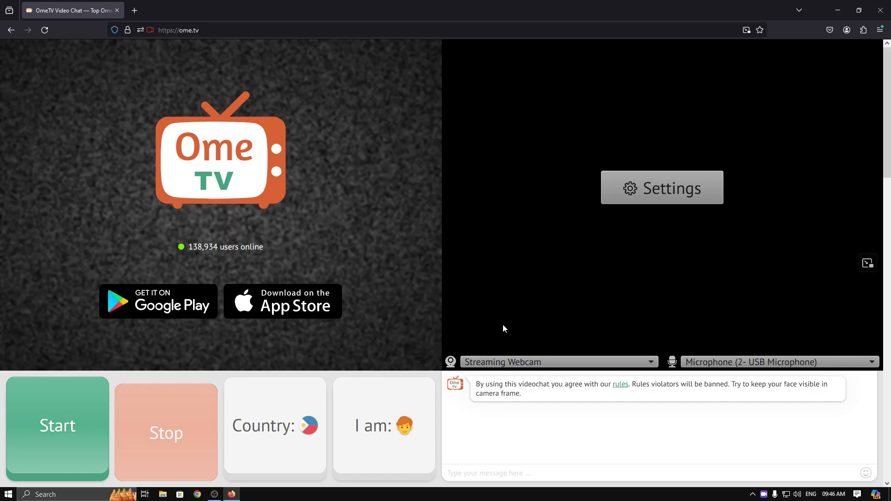
left_click(560, 362)
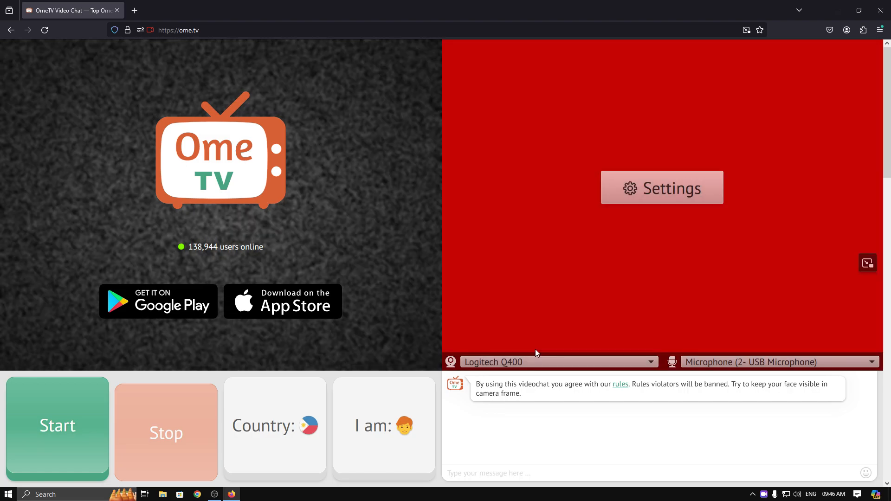
mouse_move(581, 279)
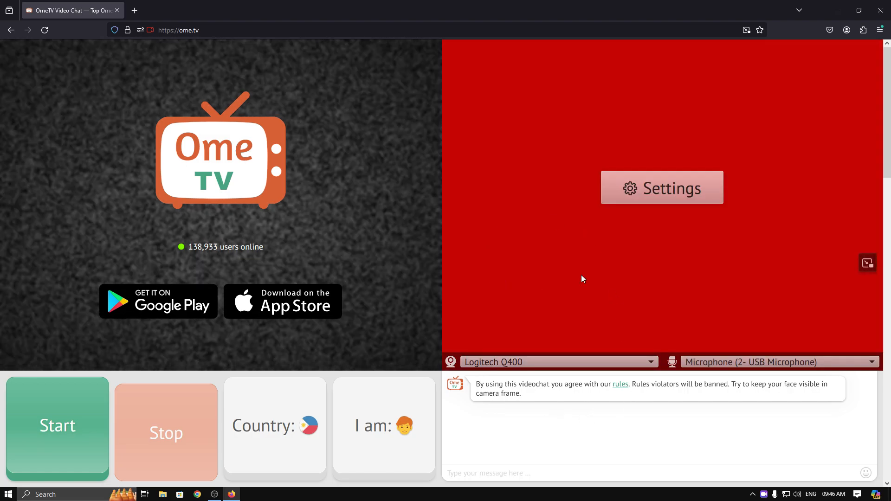
mouse_move(626, 267)
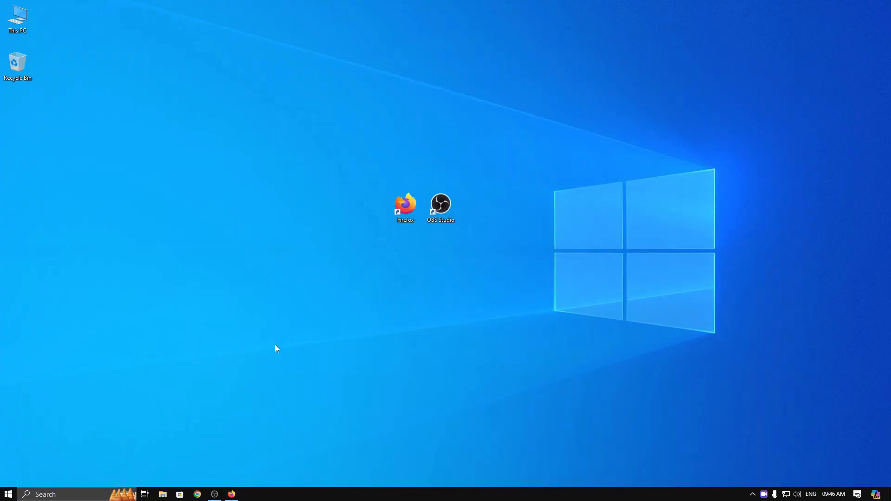
Add a Video Capture Device source using Streaming Webcam over the red colour in OBS
double_click(440, 205)
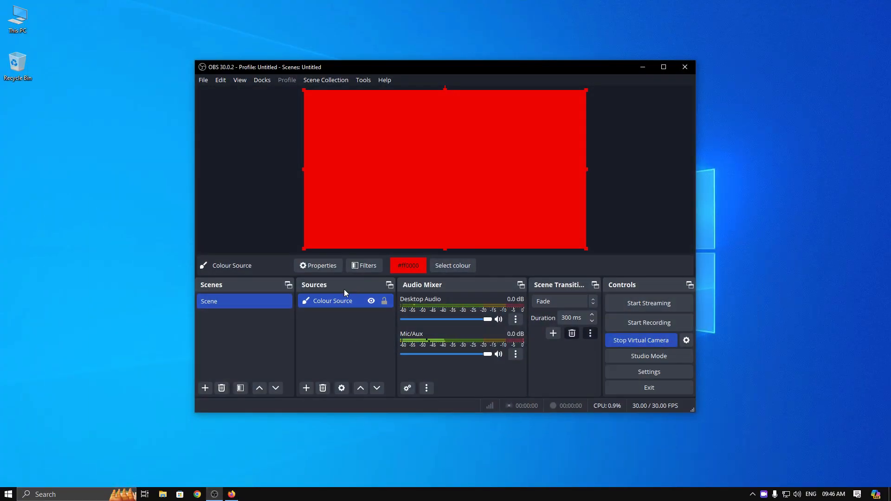
left_click(305, 387)
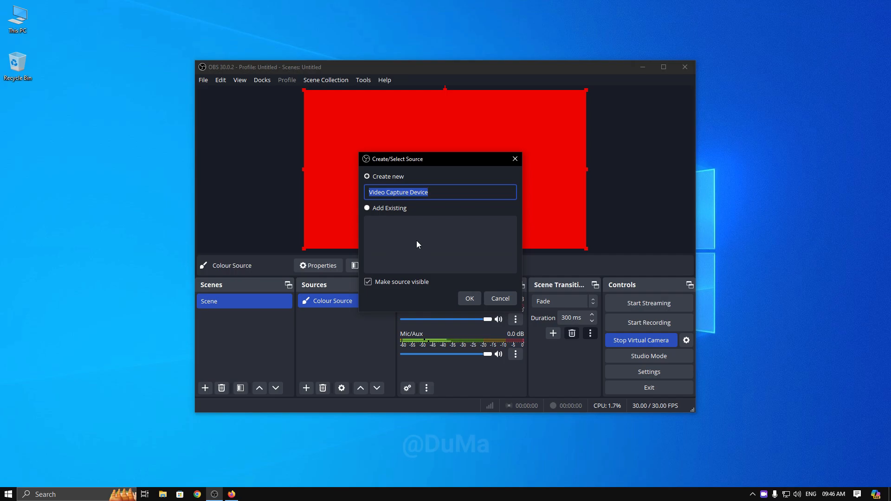
left_click(468, 298)
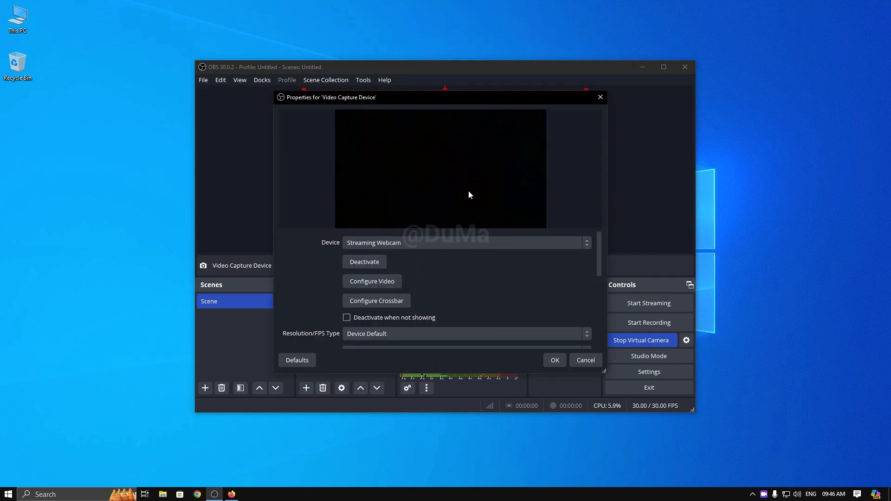
left_click(553, 359)
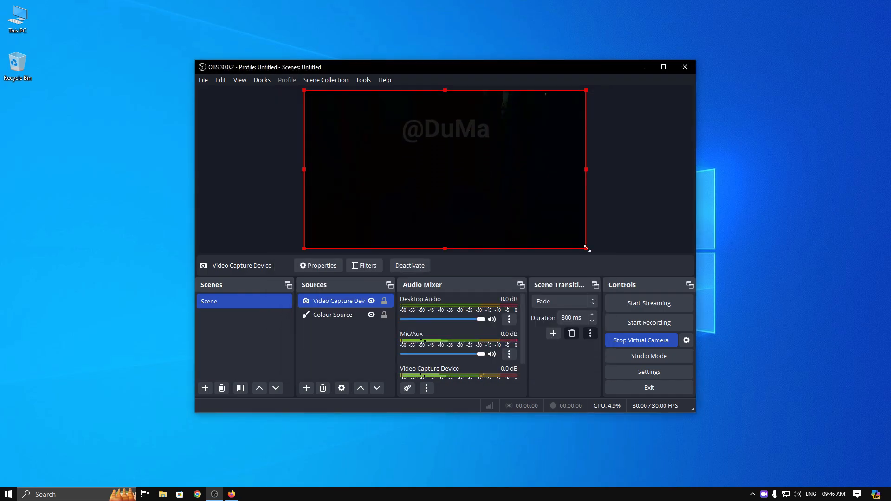
left_click(230, 494)
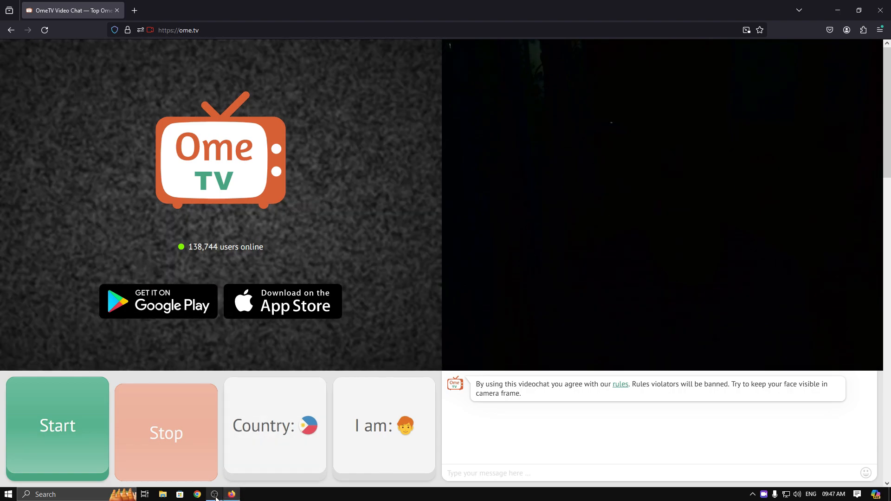
mouse_move(518, 434)
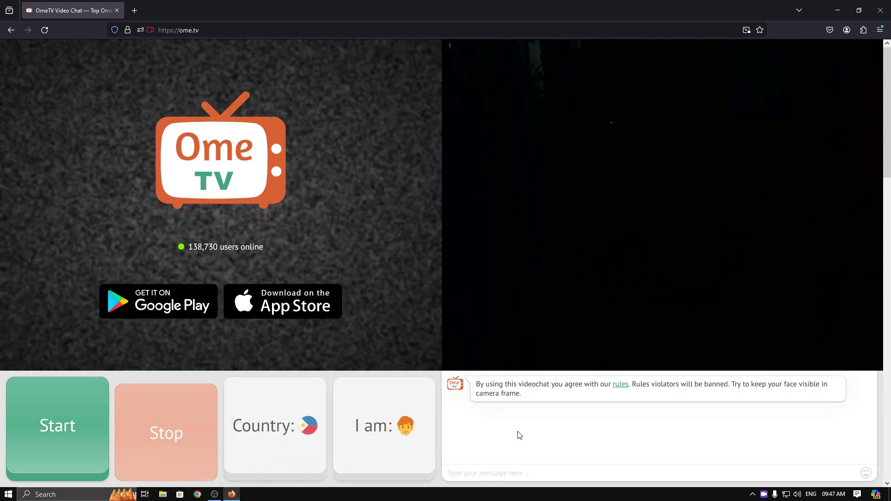